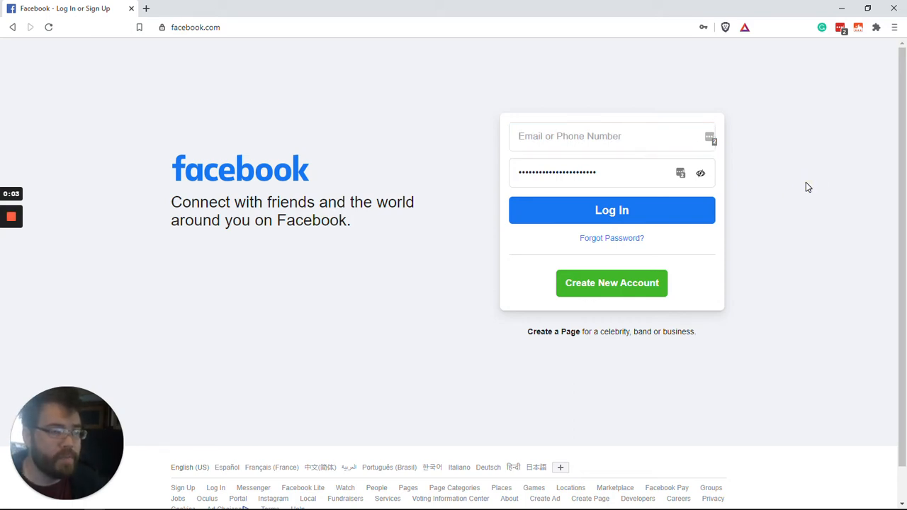
mouse_move(874, 106)
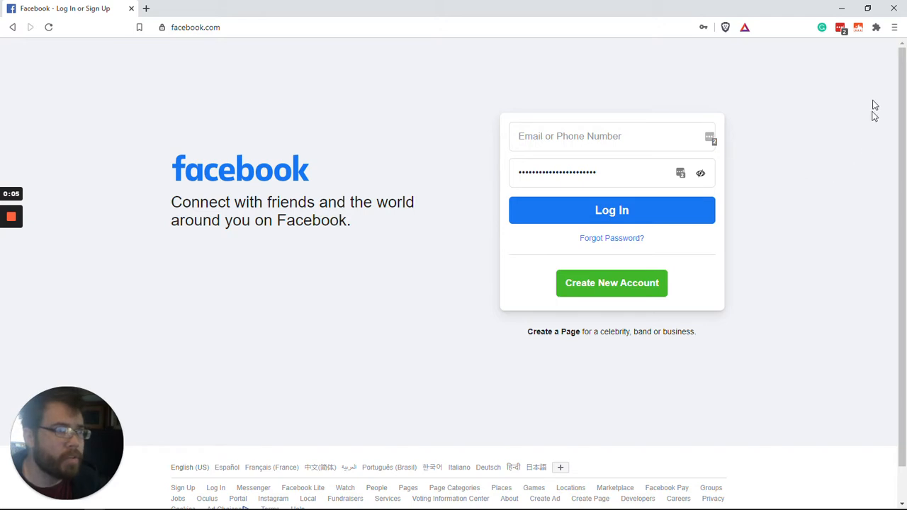
- Open DevTools on the Facebook login page and show facebook.com's stored cookies in Application
left_click(895, 27)
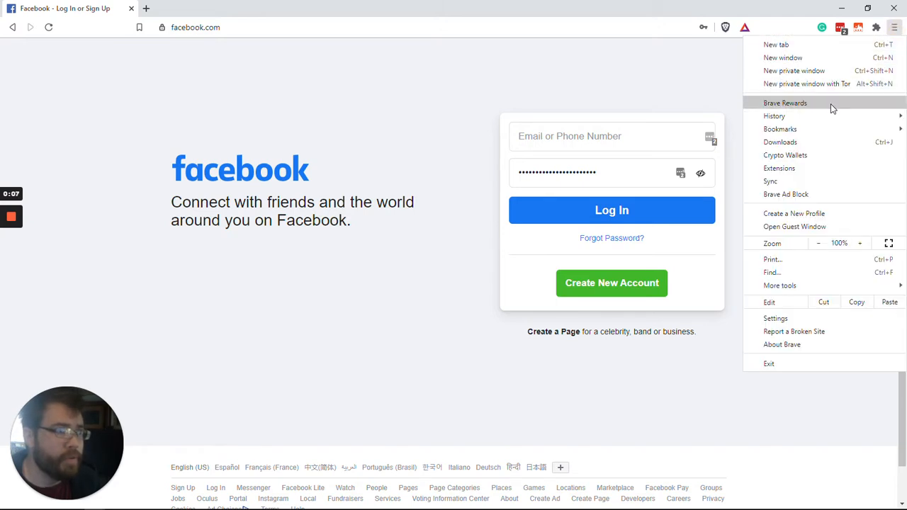
left_click(557, 80)
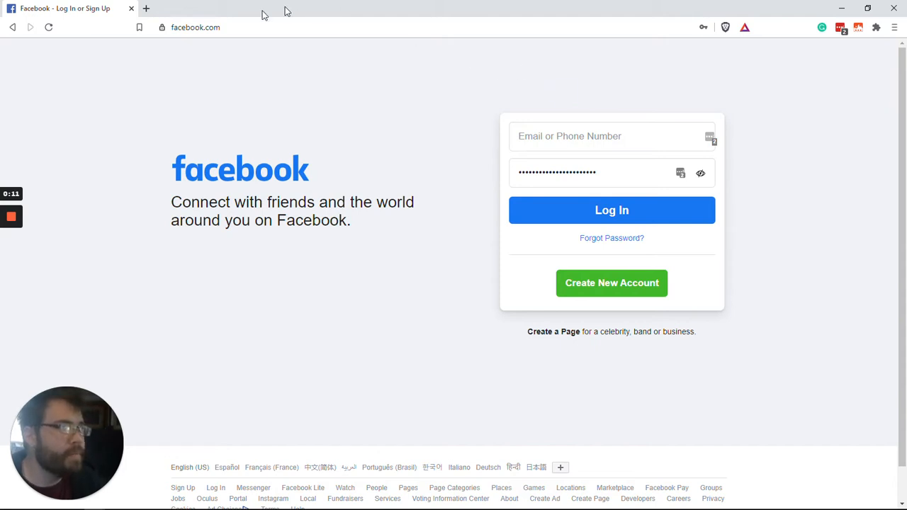
mouse_move(338, 113)
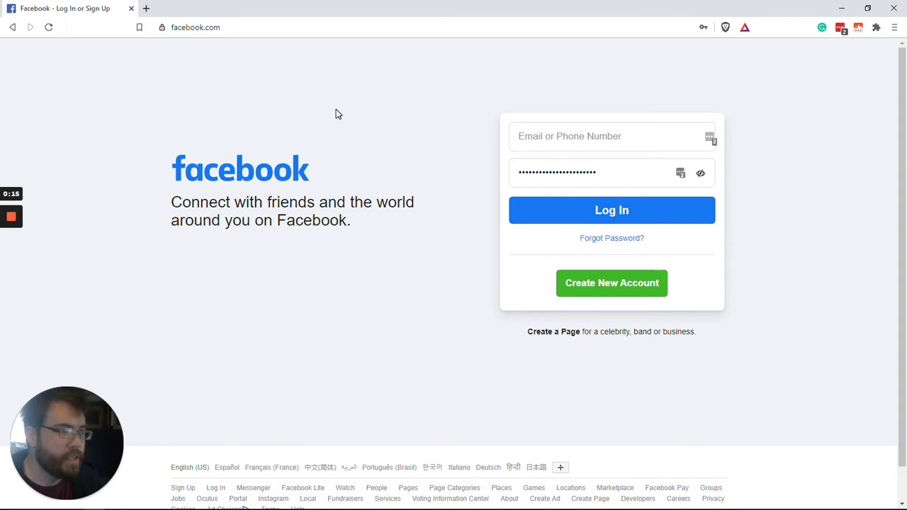
key("F12")
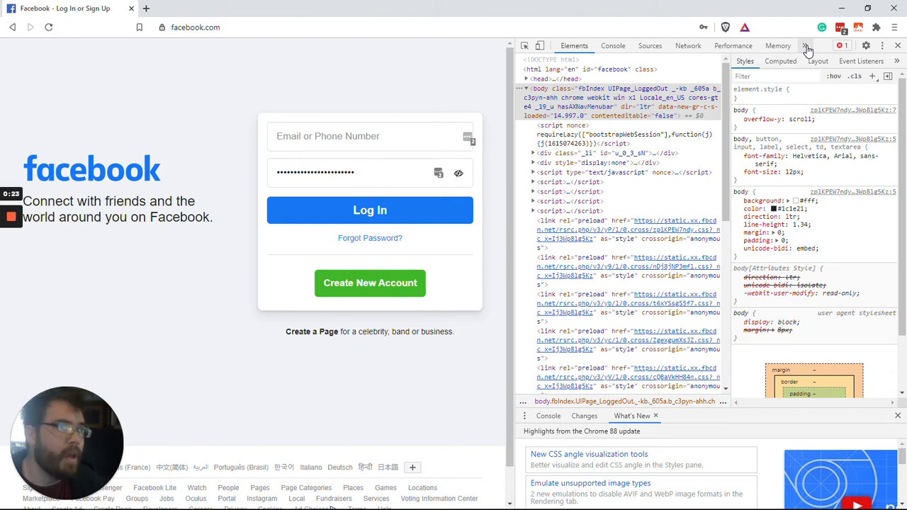
left_click(807, 45)
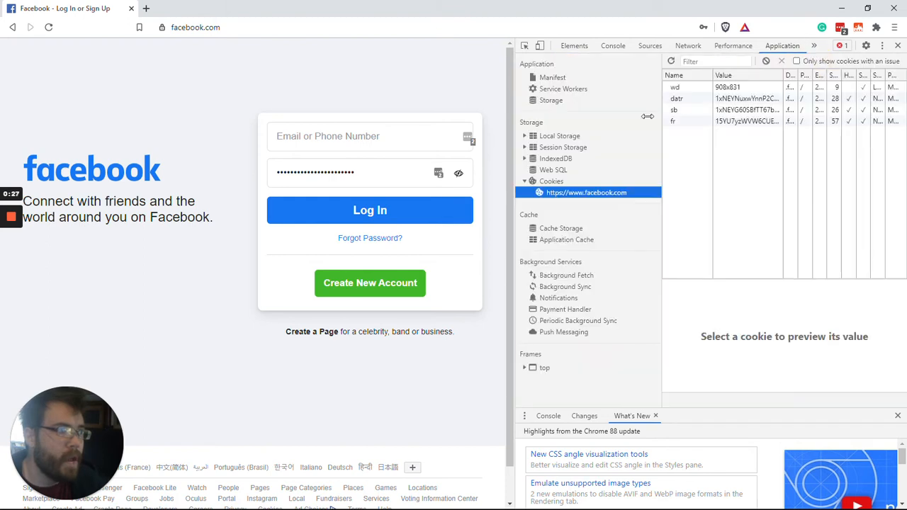
left_click(550, 180)
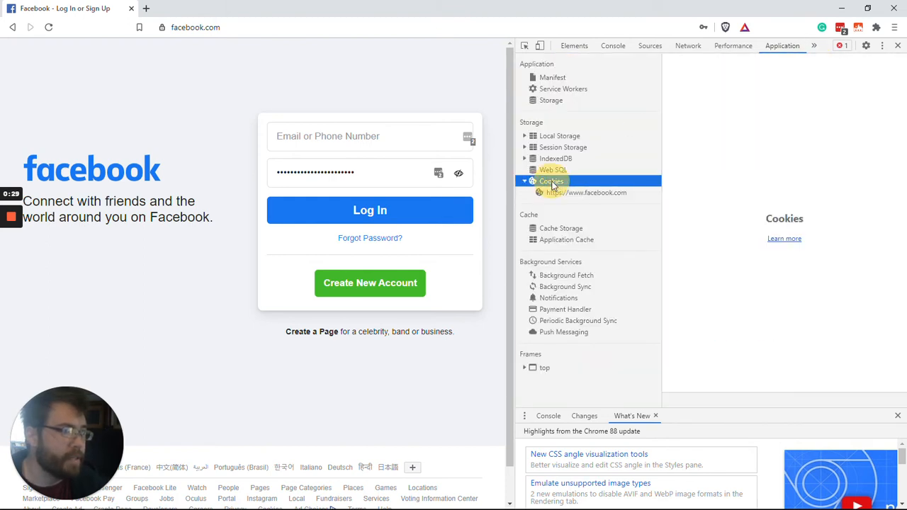
mouse_move(581, 192)
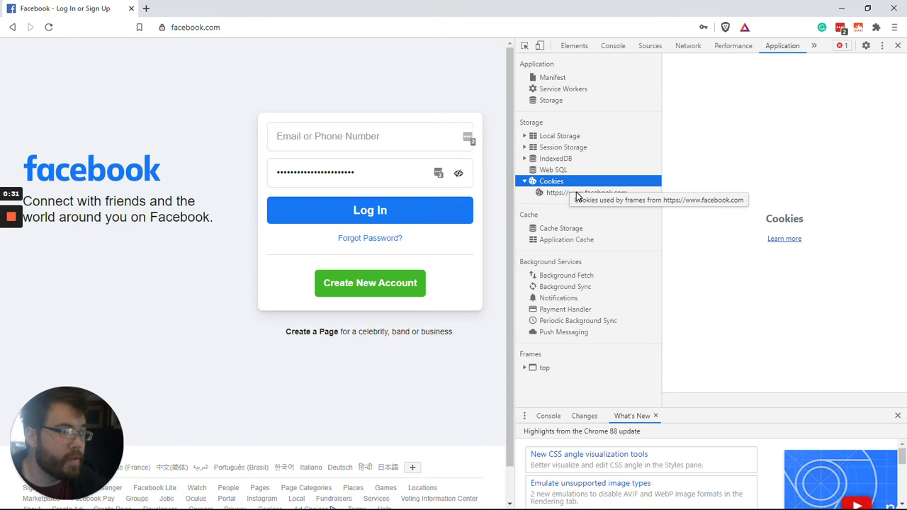
left_click(587, 192)
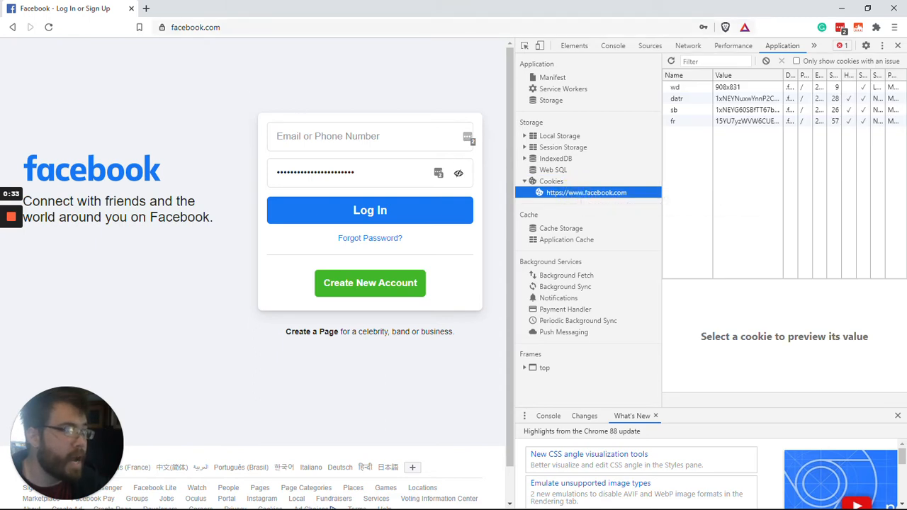
mouse_move(371, 71)
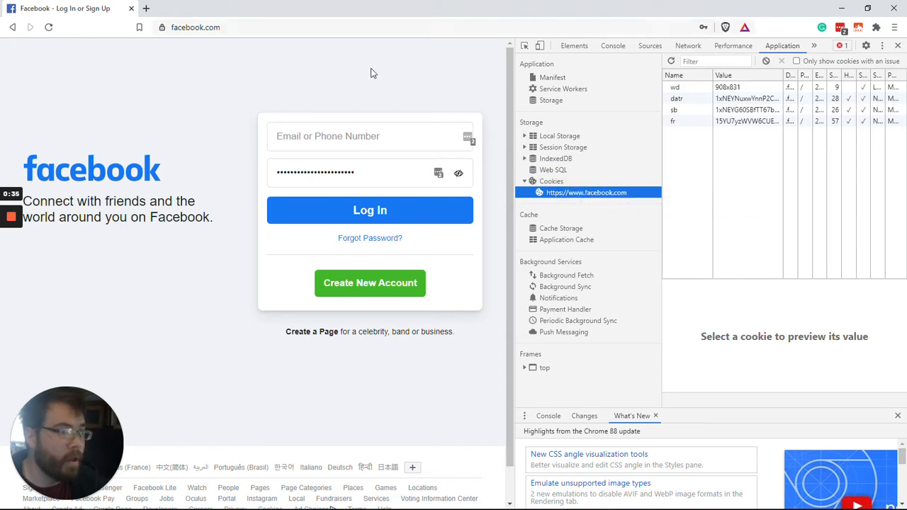
mouse_move(561, 205)
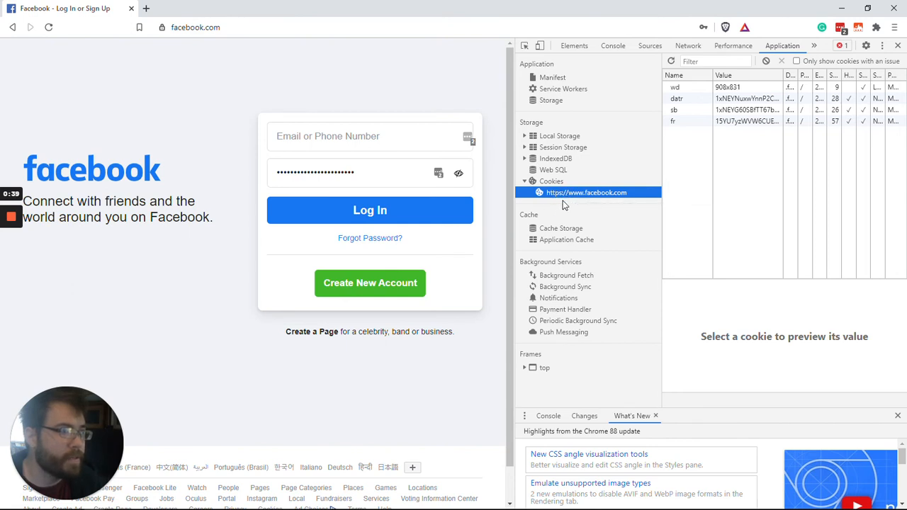
mouse_move(248, 56)
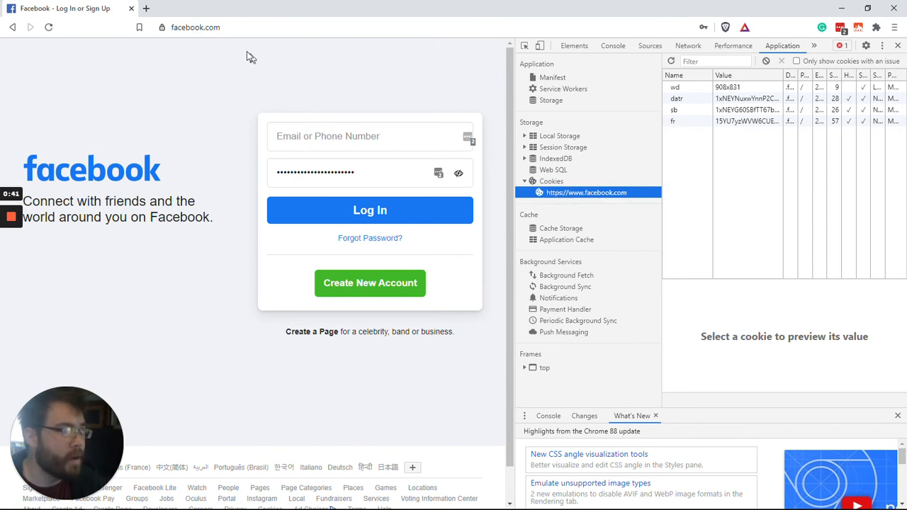
mouse_move(478, 134)
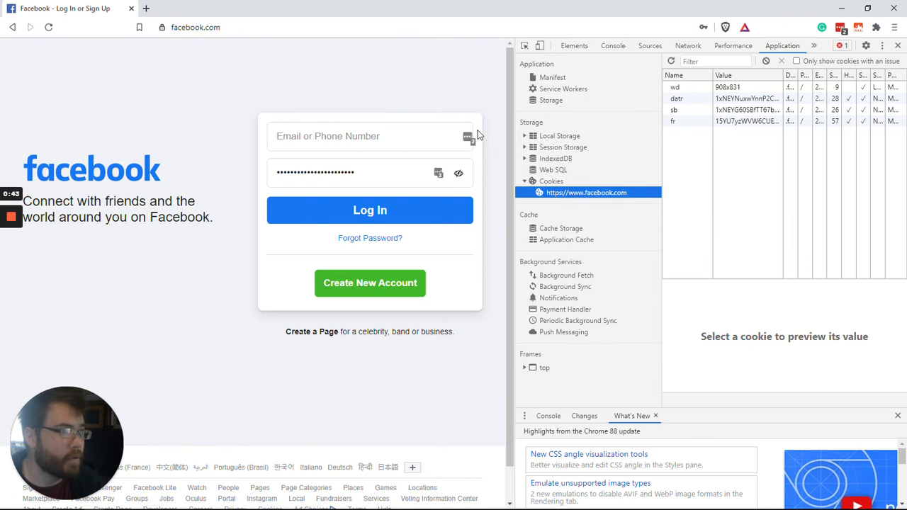
- Clear all facebook.com cookies from the cookie table and close DevTools
left_click(722, 86)
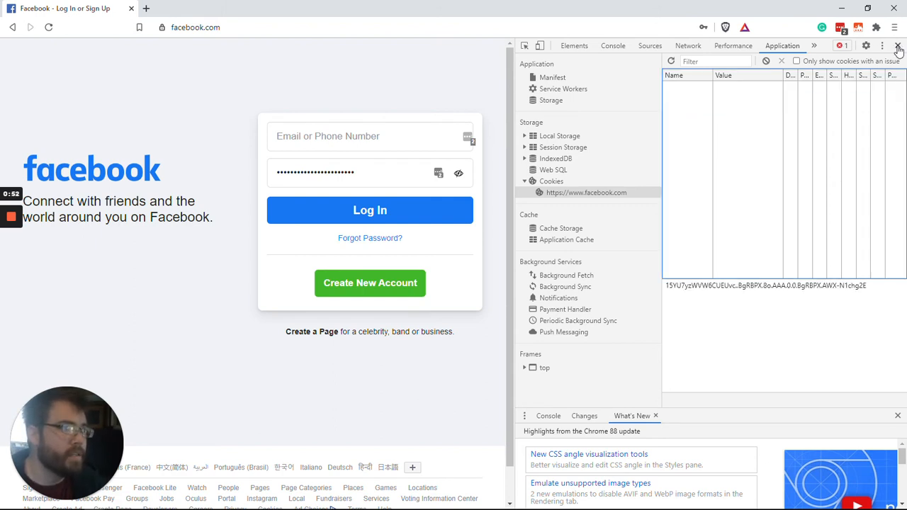
left_click(898, 46)
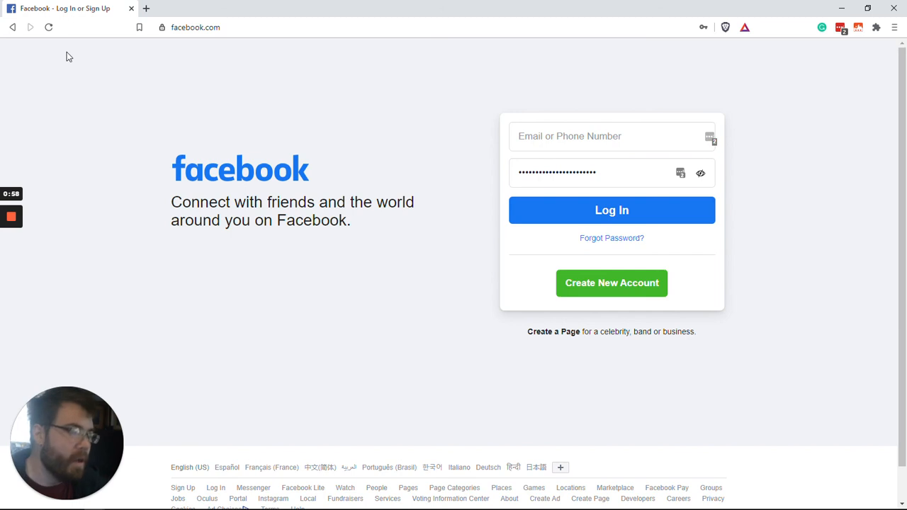
mouse_move(83, 61)
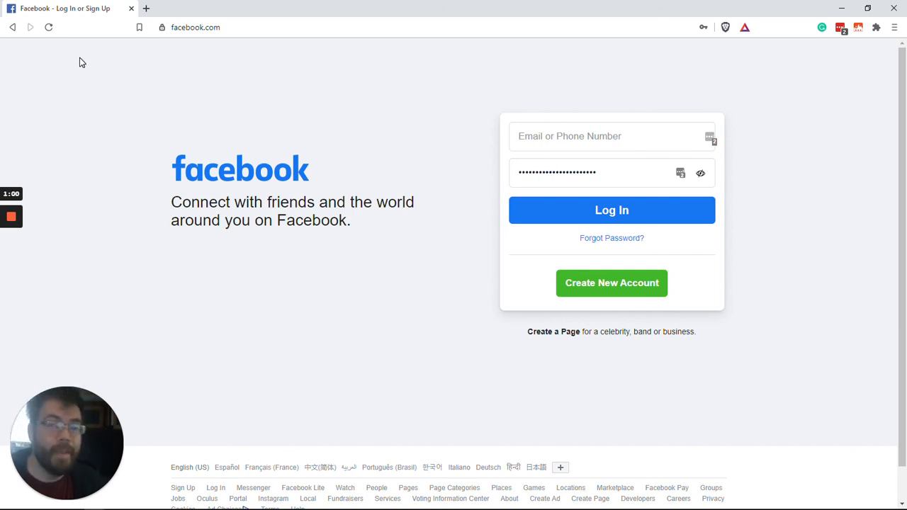